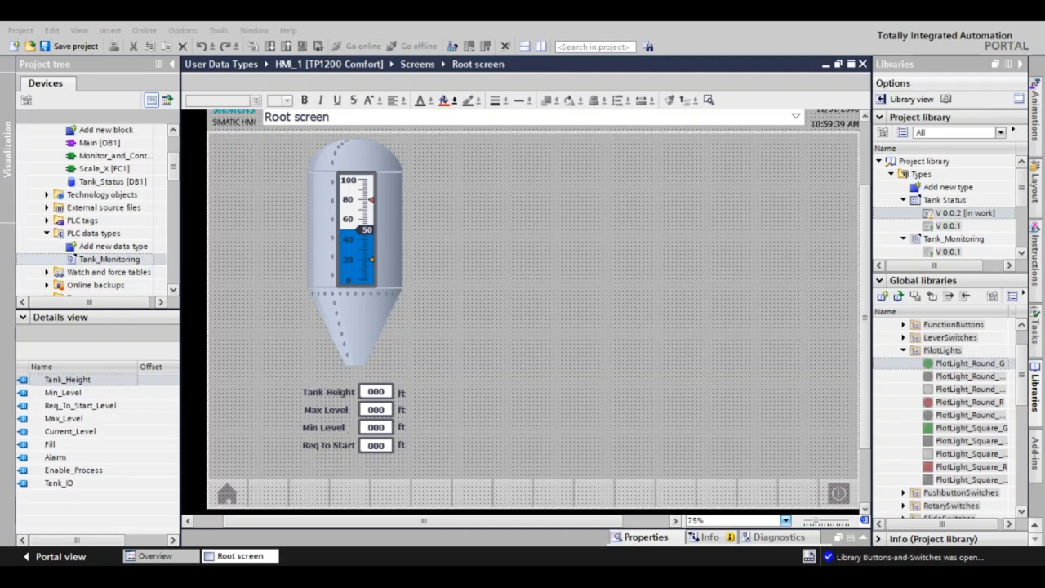
# Open the in-work Tank Status V 0.0.2 faceplate type from the project library
pyautogui.click(22, 317)
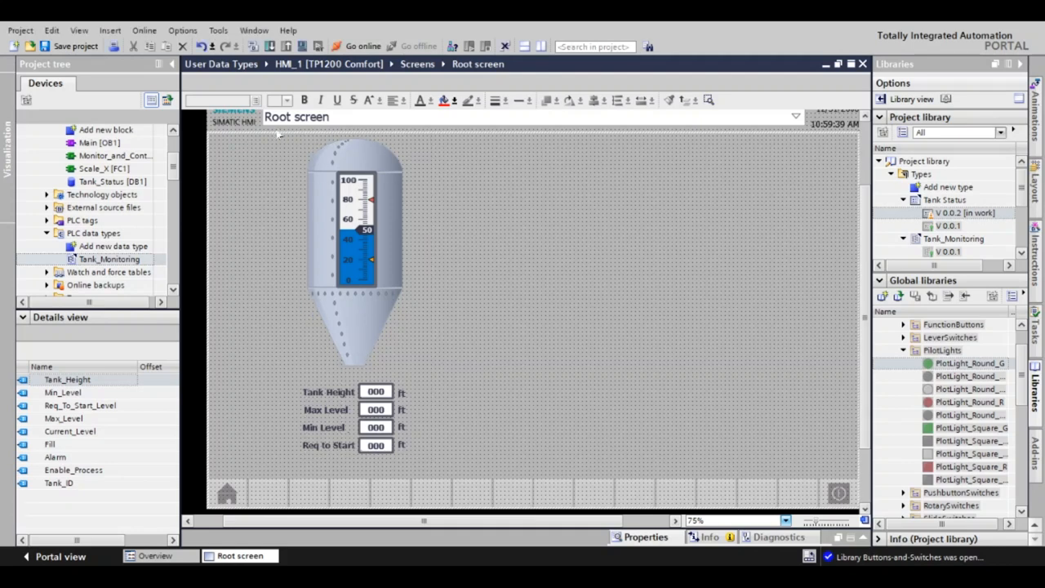
pyautogui.click(355, 245)
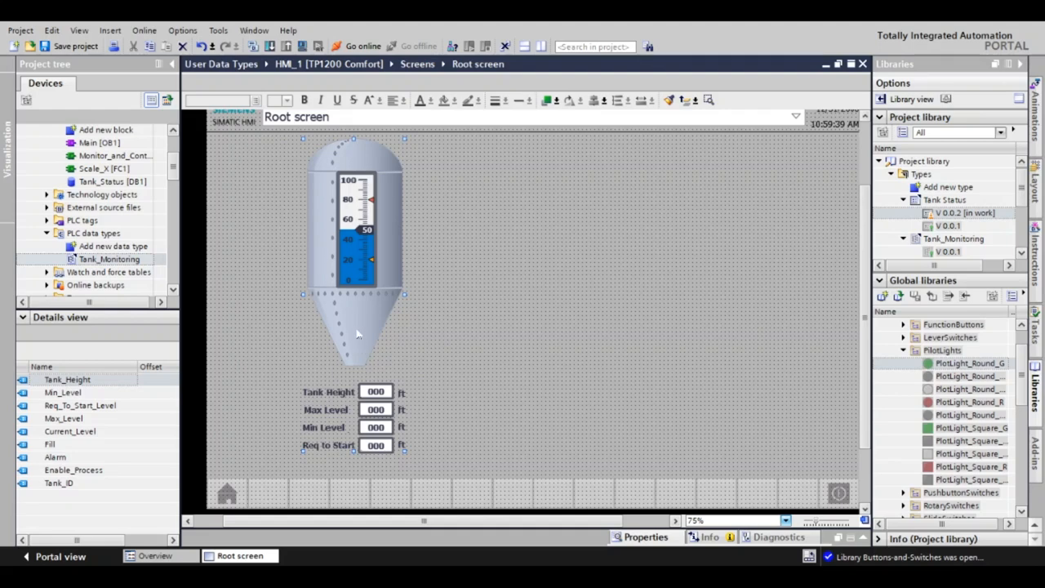
pyautogui.moveTo(284, 313)
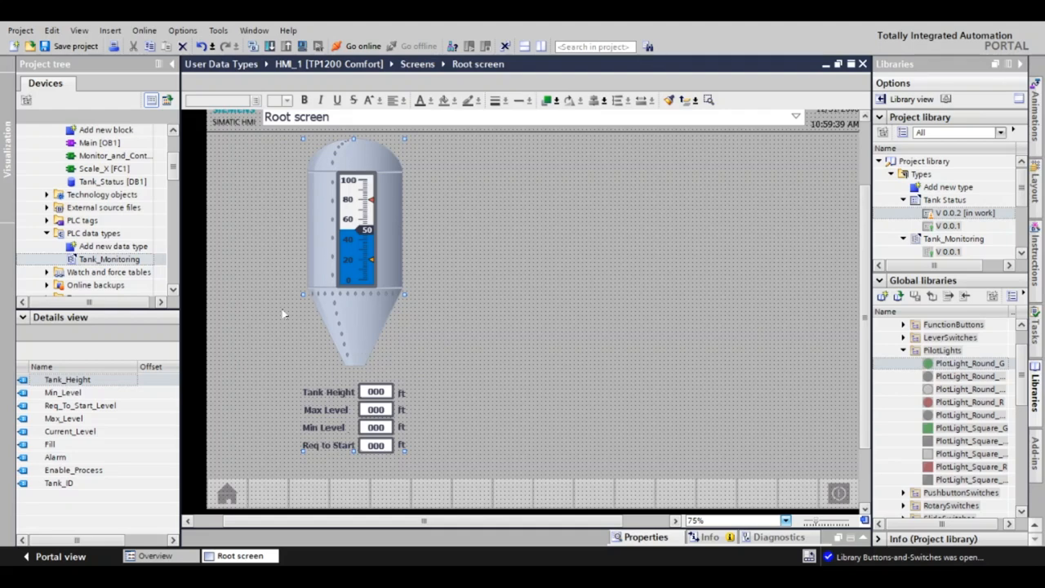
pyautogui.click(284, 313)
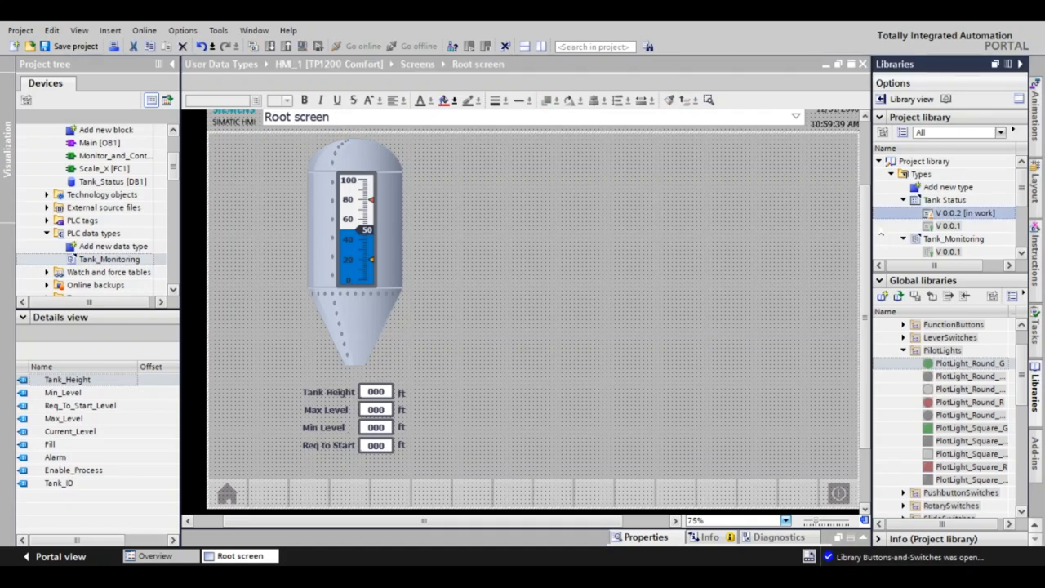
pyautogui.doubleClick(964, 212)
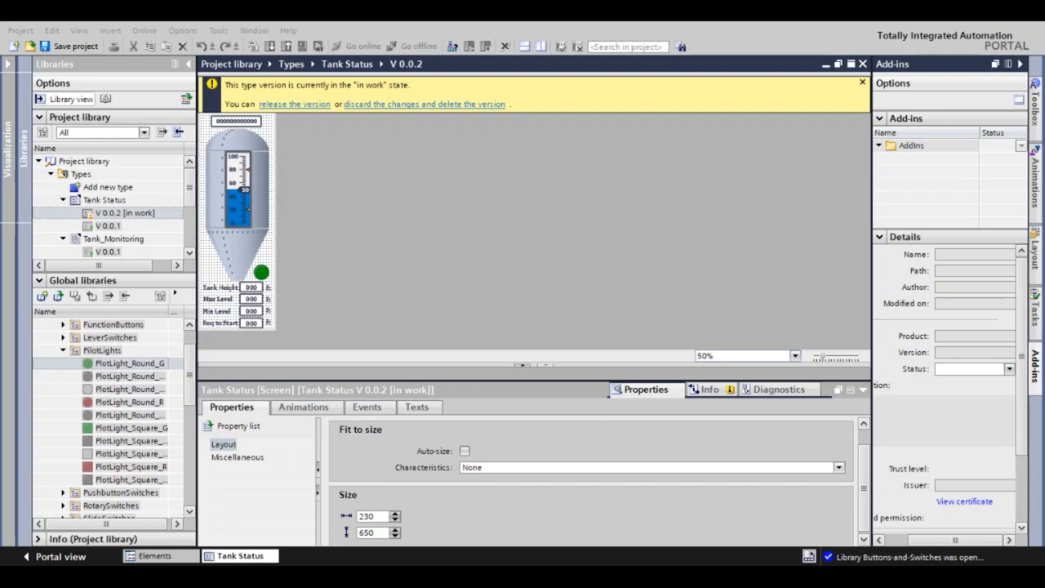
pyautogui.moveTo(396, 317)
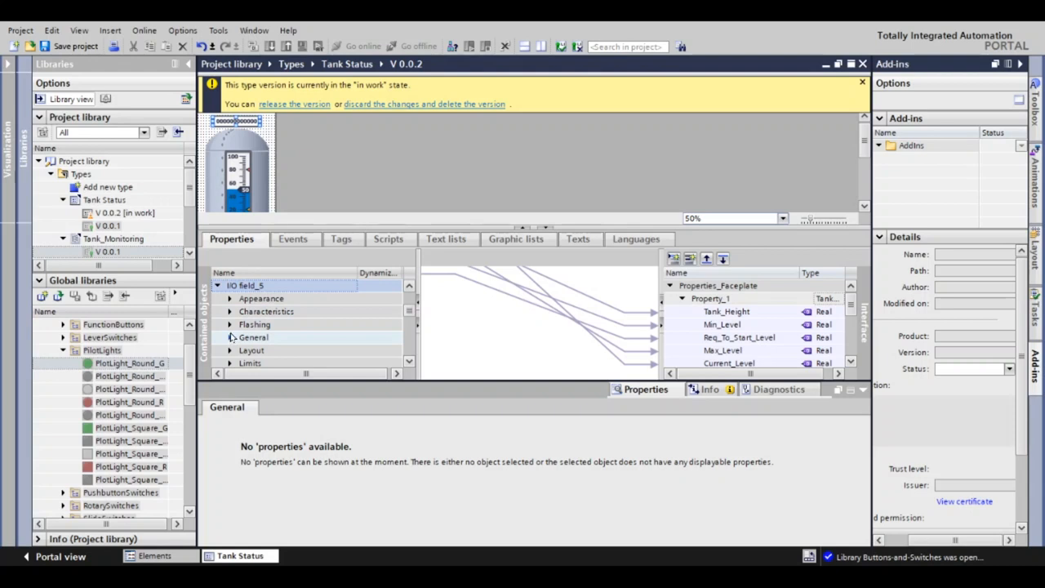
pyautogui.click(230, 337)
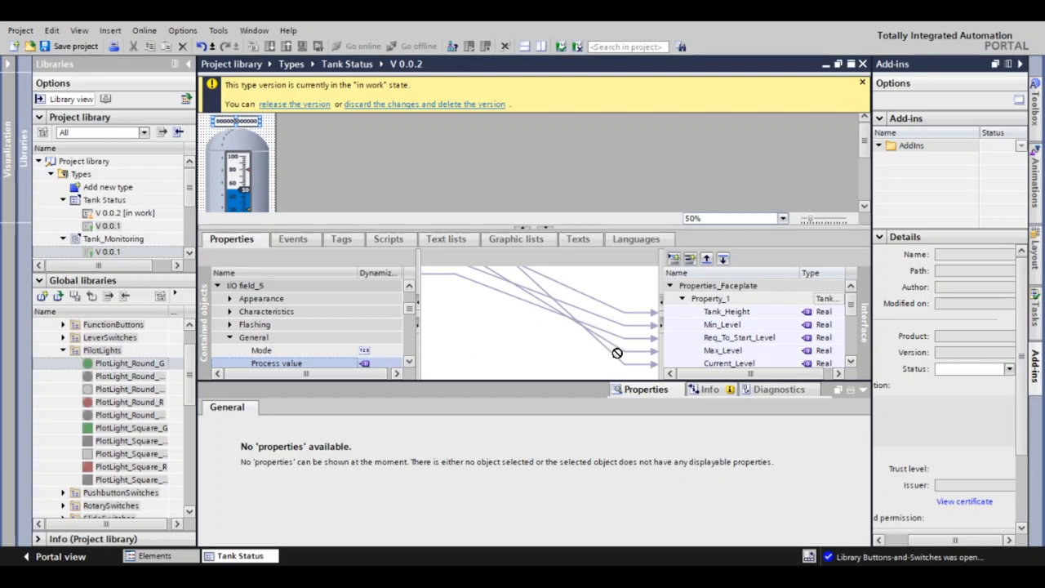
pyautogui.scroll(-3)
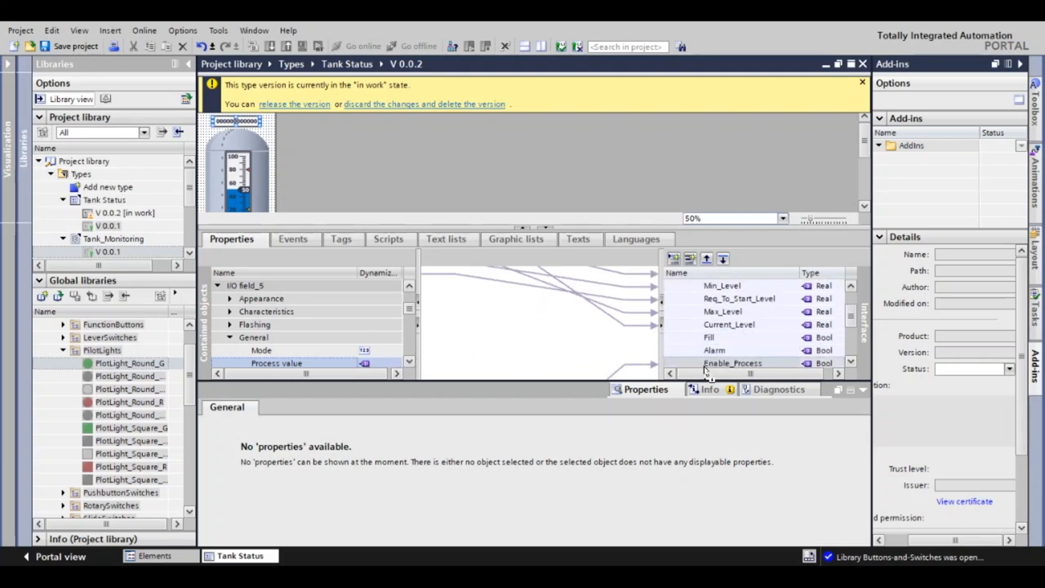
pyautogui.scroll(-3)
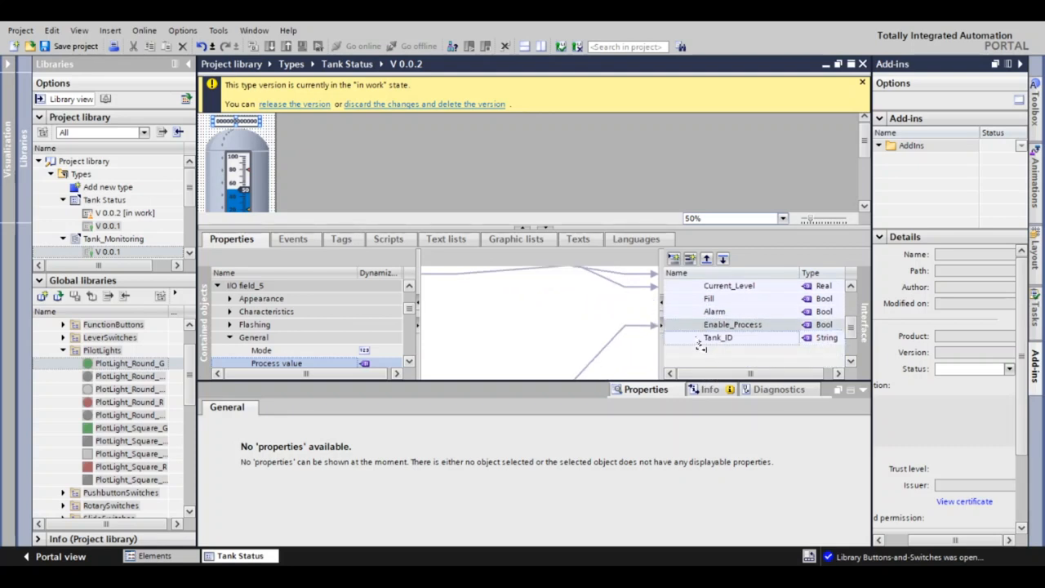
pyautogui.click(718, 350)
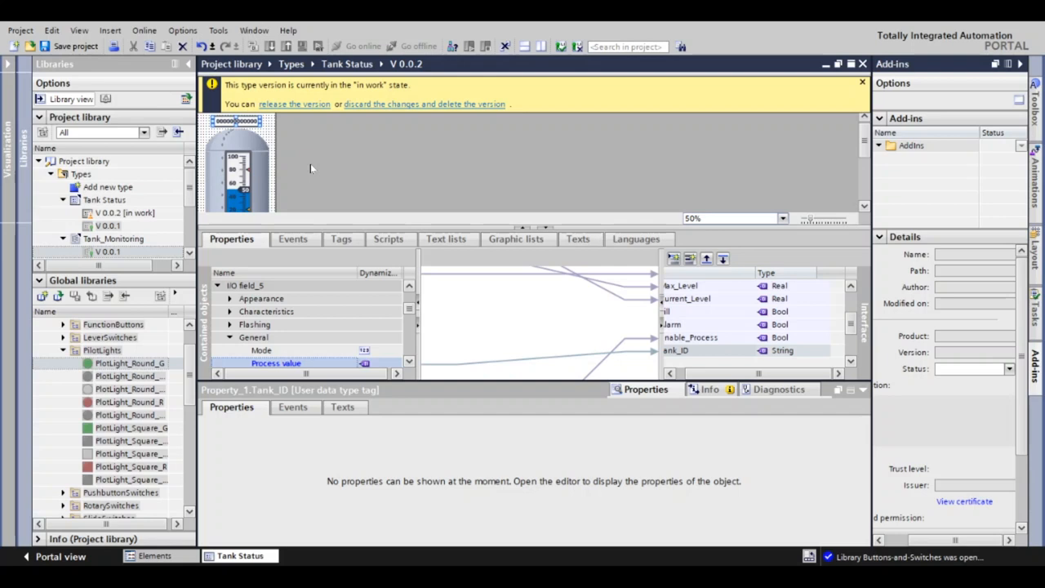
pyautogui.moveTo(299, 112)
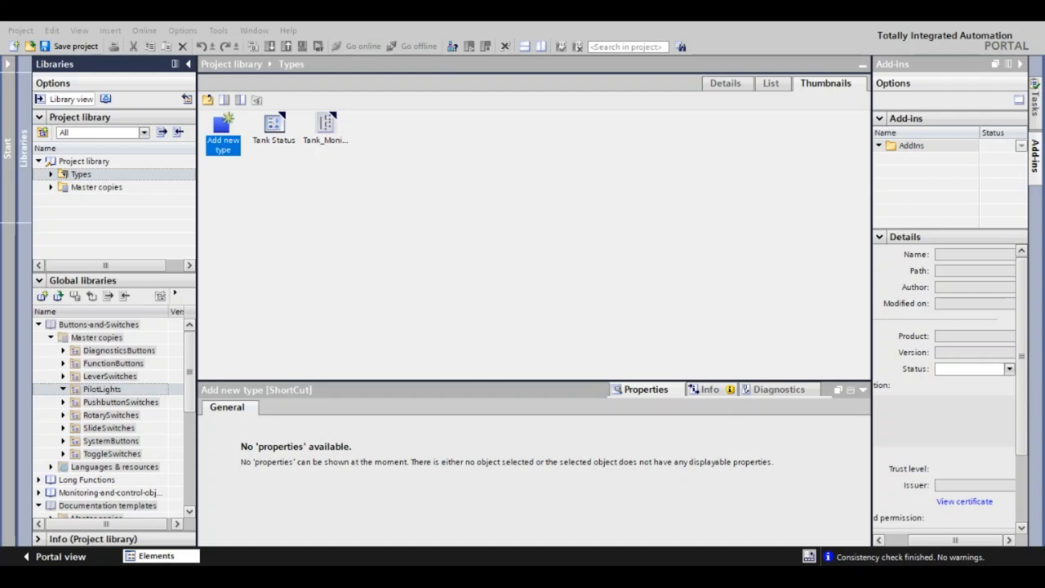
pyautogui.moveTo(137, 239)
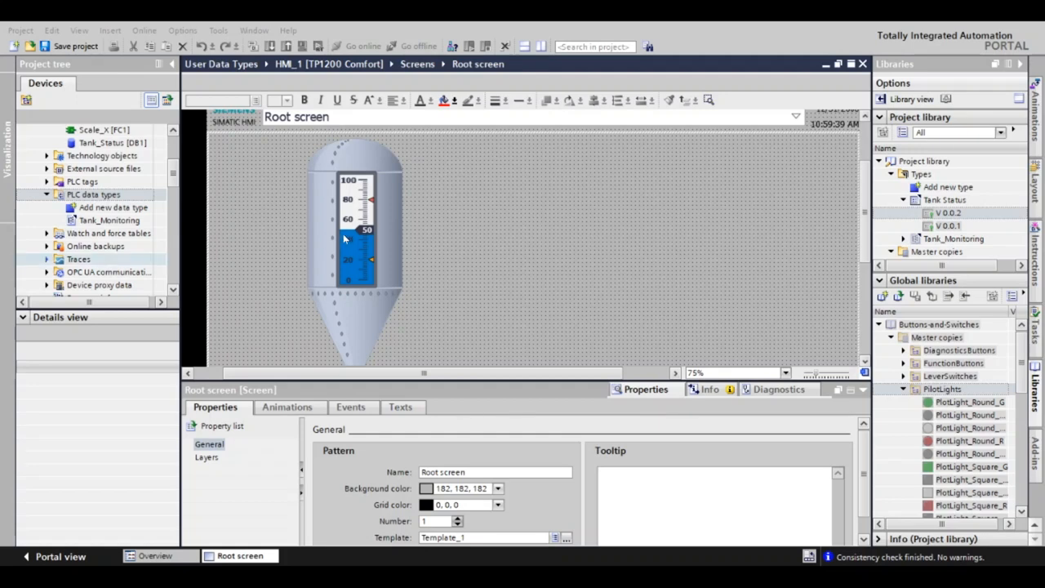
# Select the Root screen's tank faceplate instance to update it to Tank Status V 0.0.2
pyautogui.click(343, 237)
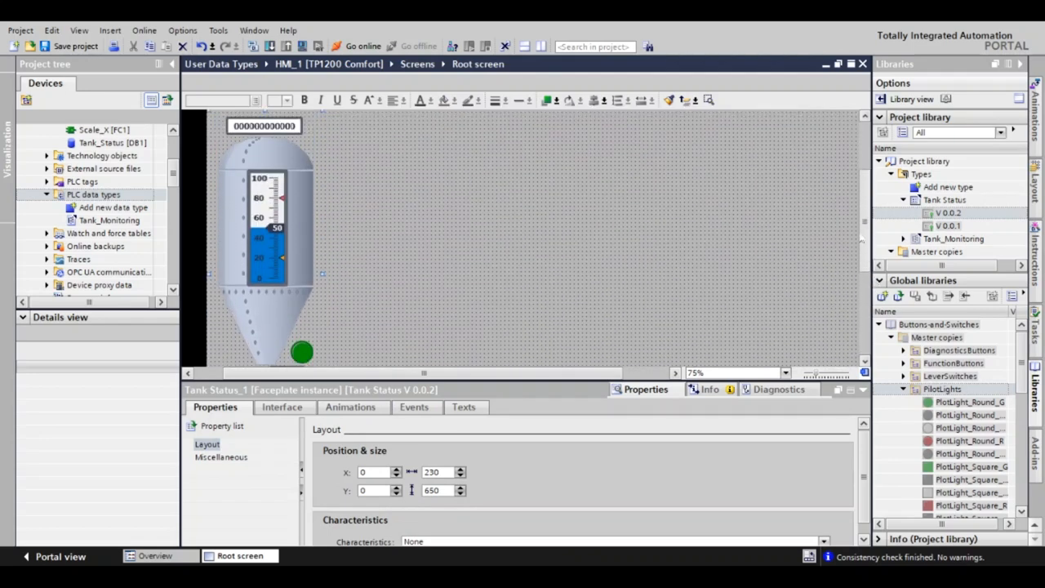
pyautogui.click(269, 245)
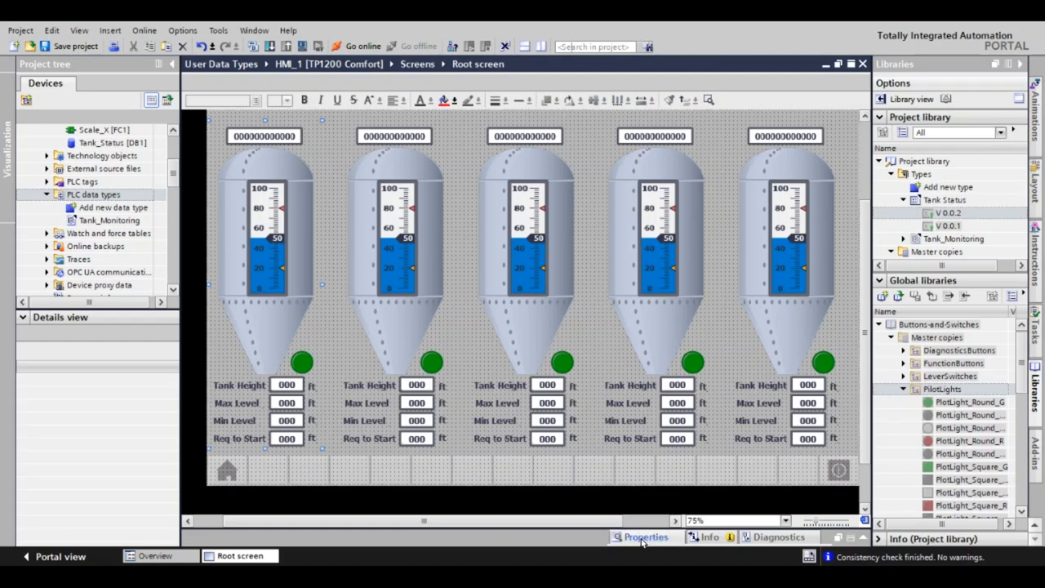
# Show Tank Status_1's Layout properties, confirming its position at 0, 20
pyautogui.click(644, 537)
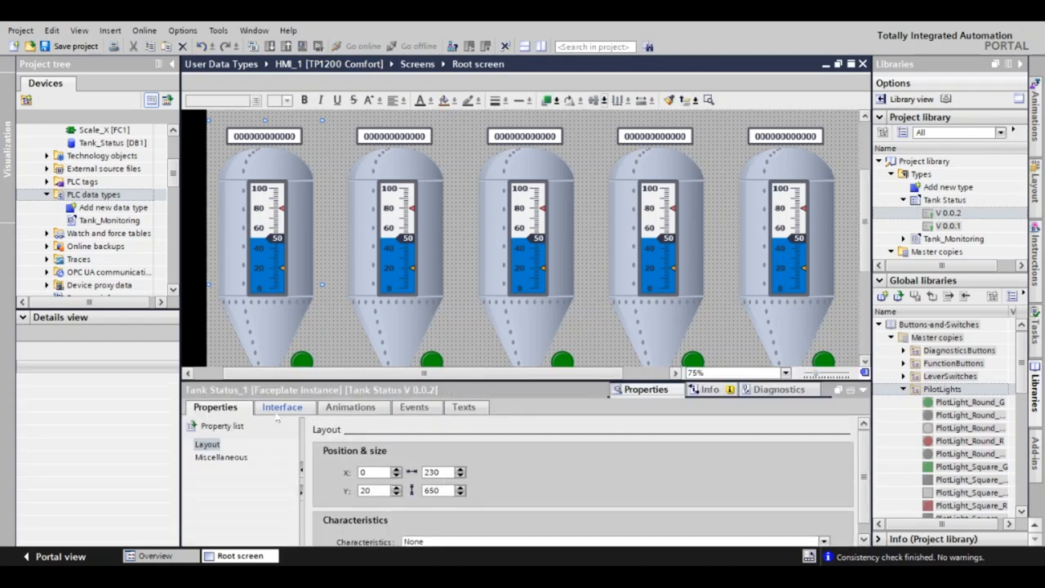